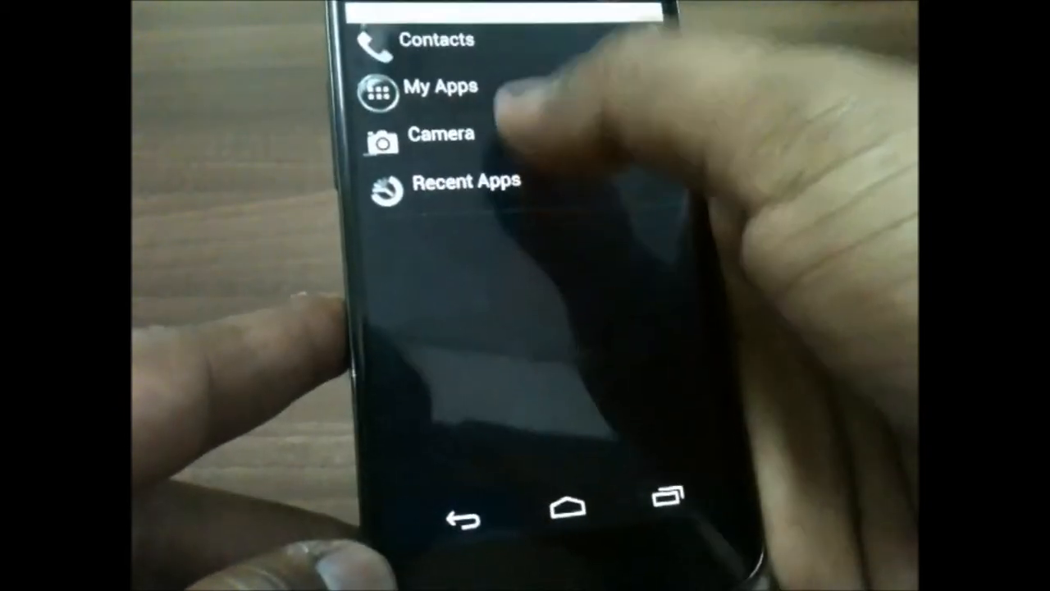
Step: Lock and wake the phone to show the Speed Launcher Pro lock screen's empty widget box
left_click(440, 133)
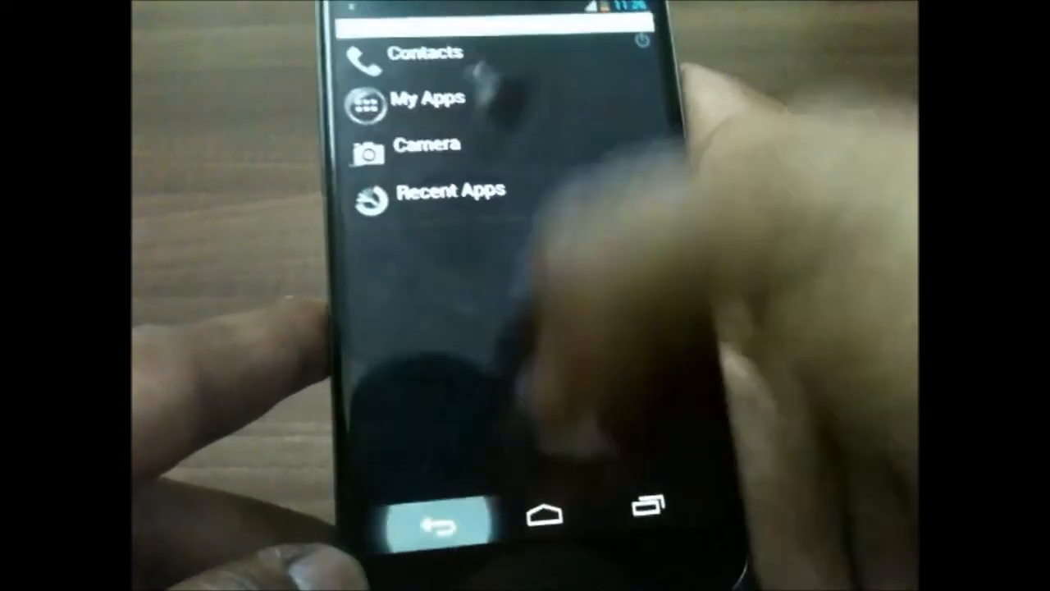
left_click(425, 52)
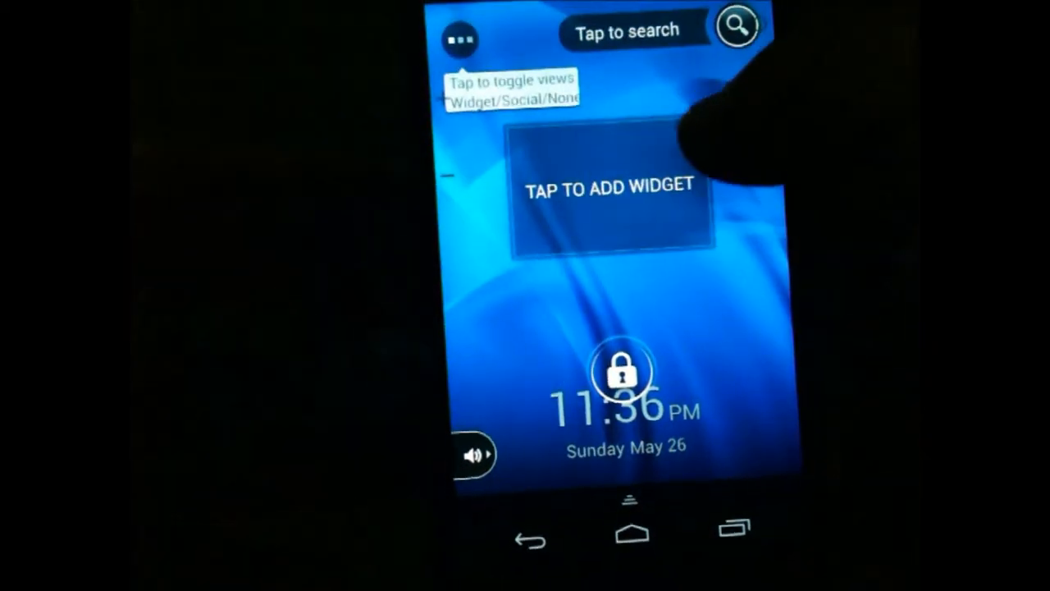
Step: Add the Instagram widget to the lock screen's empty slot, choosing an image option and dismissing the warning
left_click(607, 184)
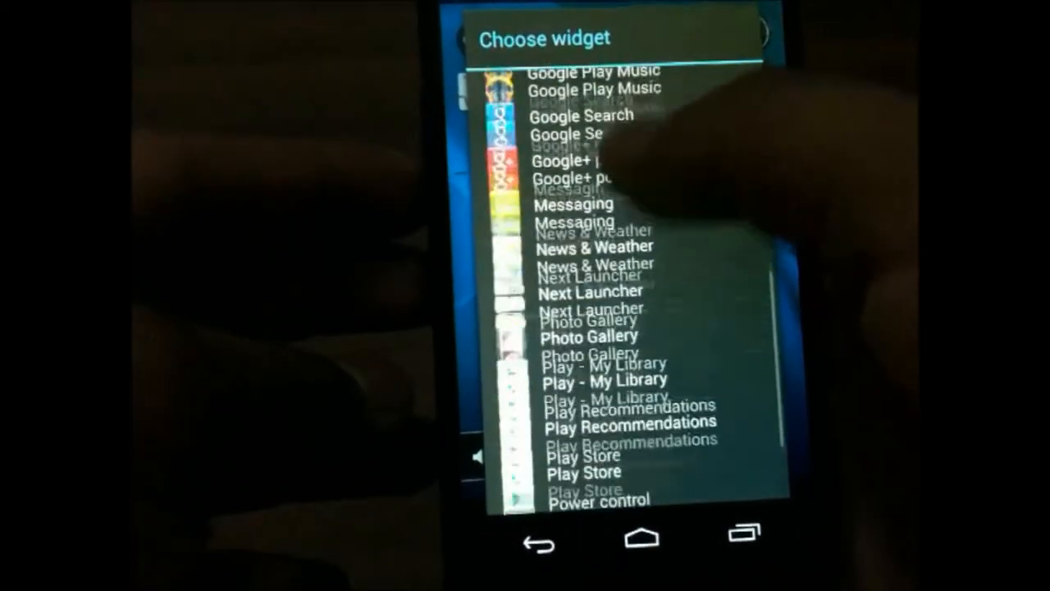
scroll("down", 3)
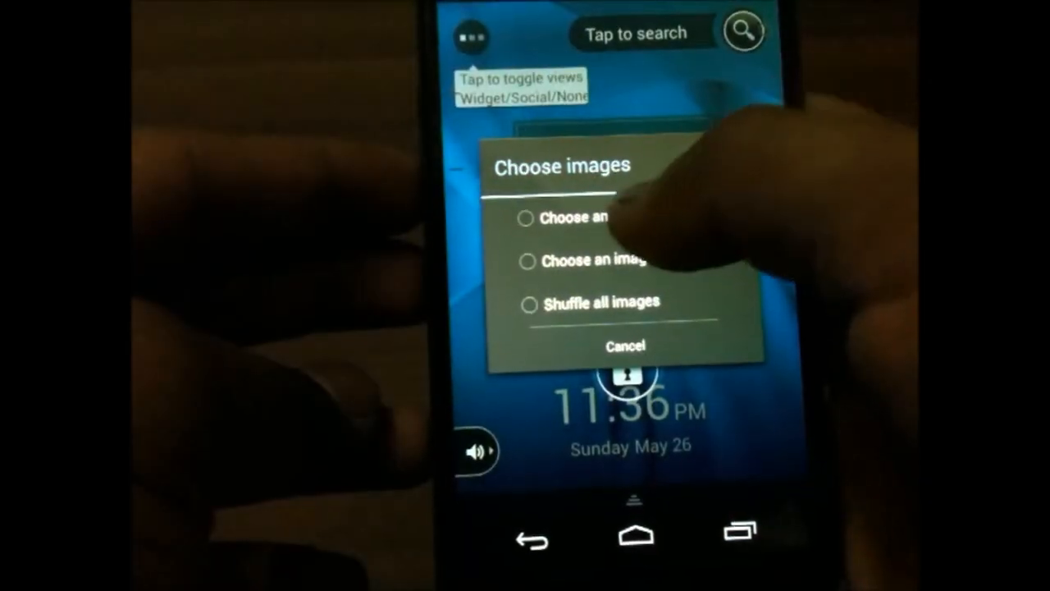
left_click(599, 215)
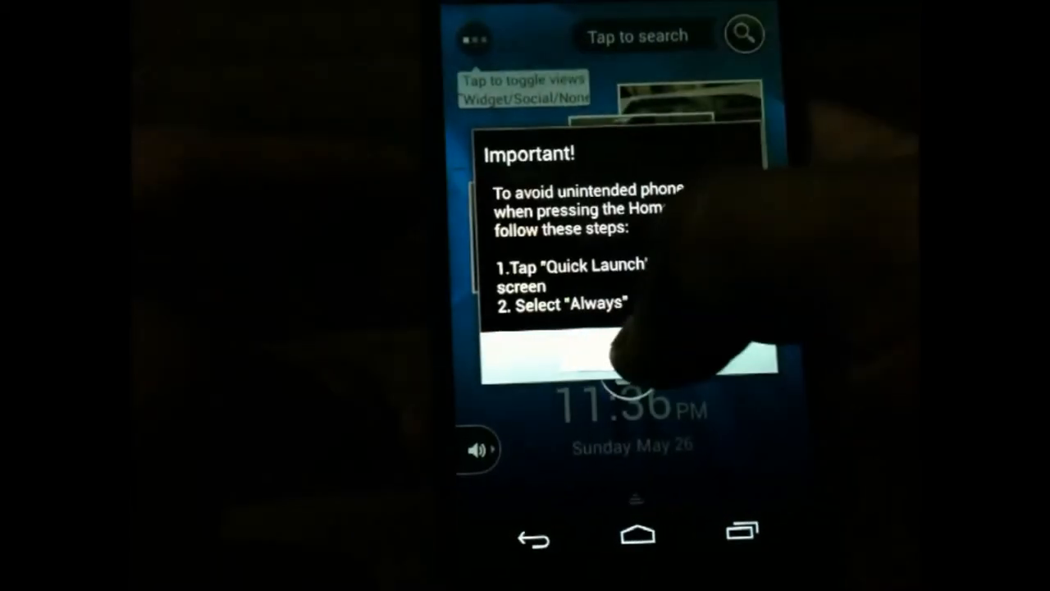
left_click(635, 533)
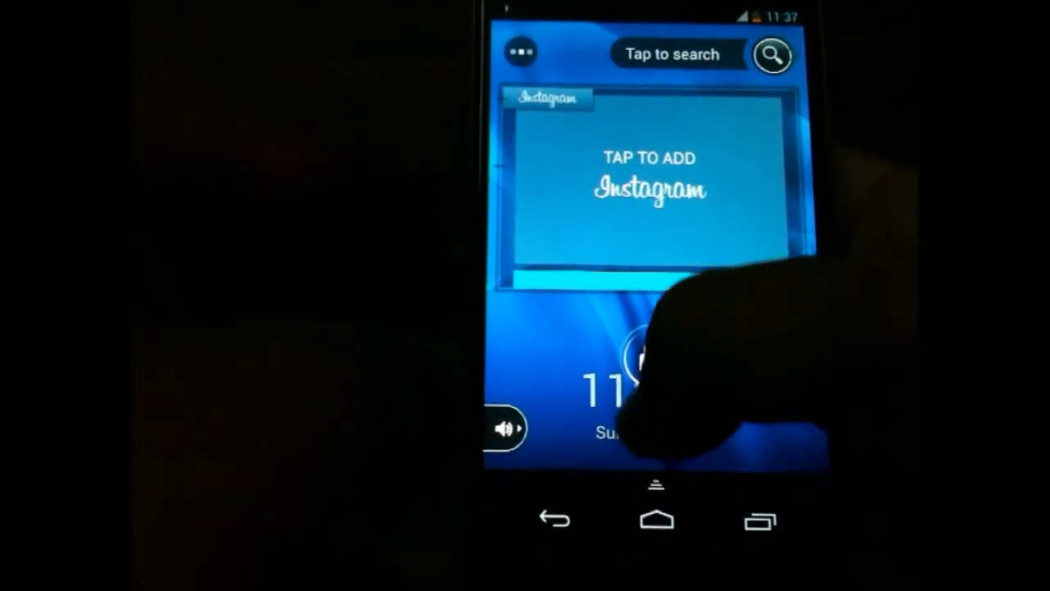
left_click(676, 54)
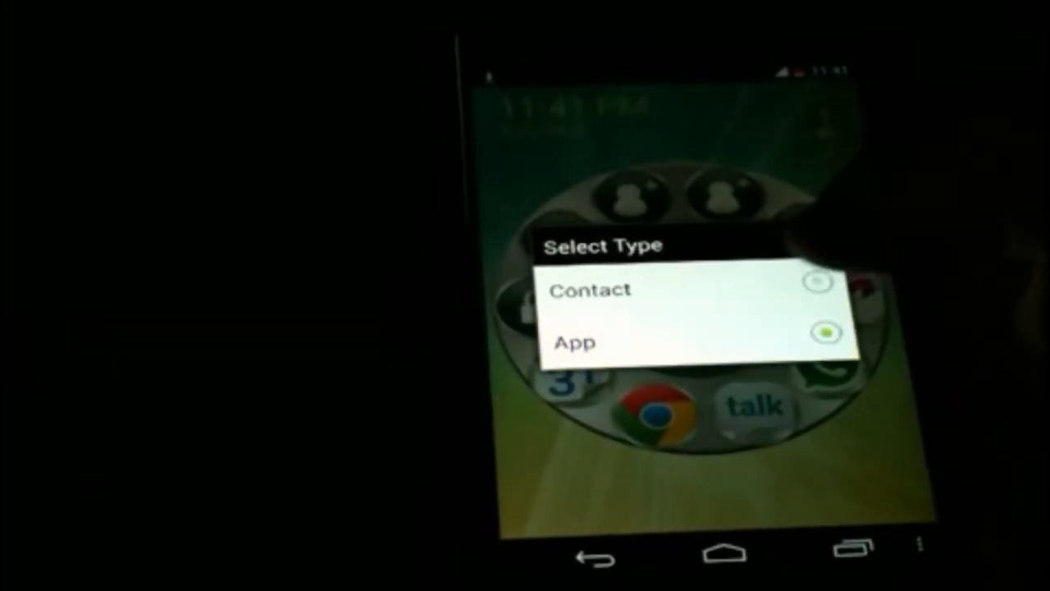
Step: Pick App as the shortcut type, then enable Bluetooth from the lock screen dial
left_click(574, 343)
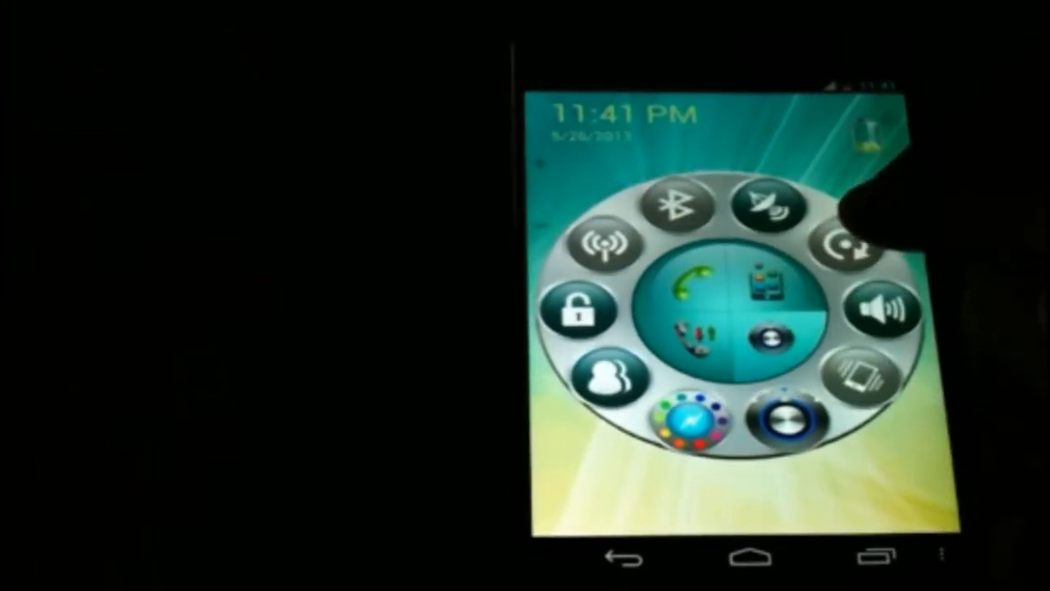
left_click(677, 207)
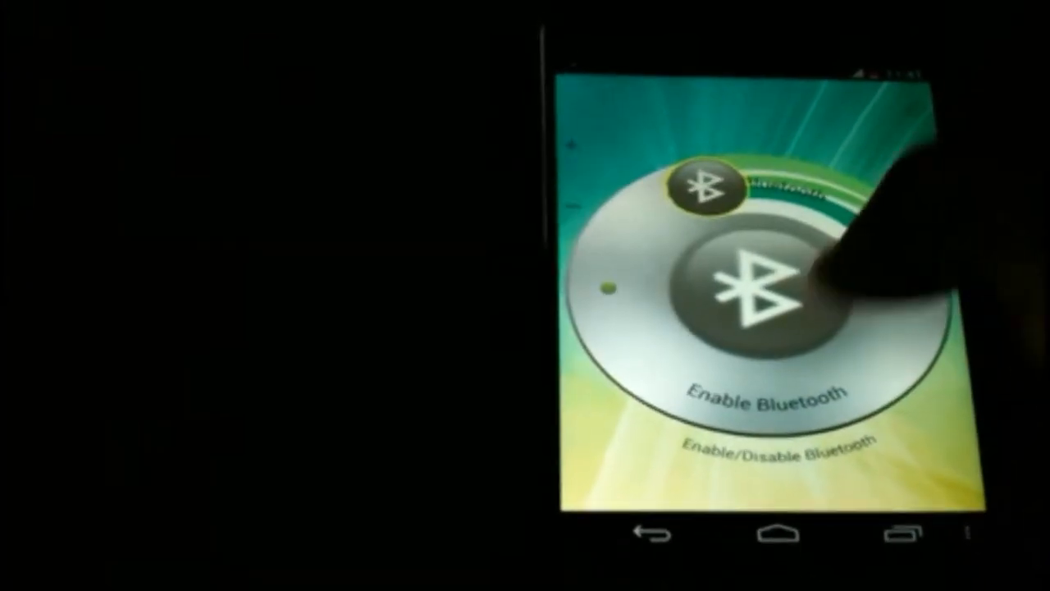
left_click(747, 287)
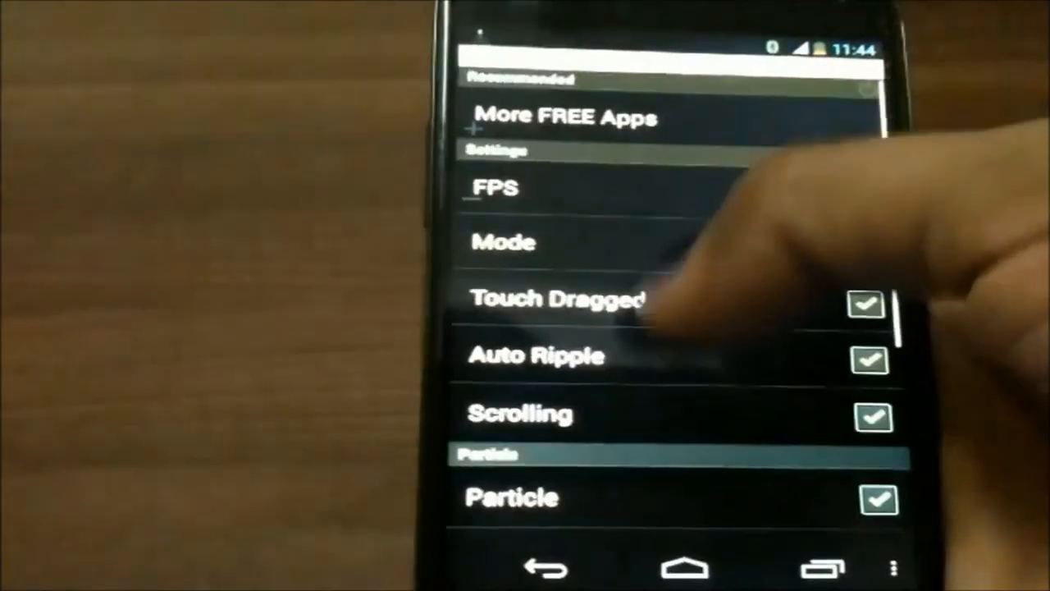
Step: Scroll past the ripple and particle settings, return home, and open the app drawer over the balloons
scroll("down", 3)
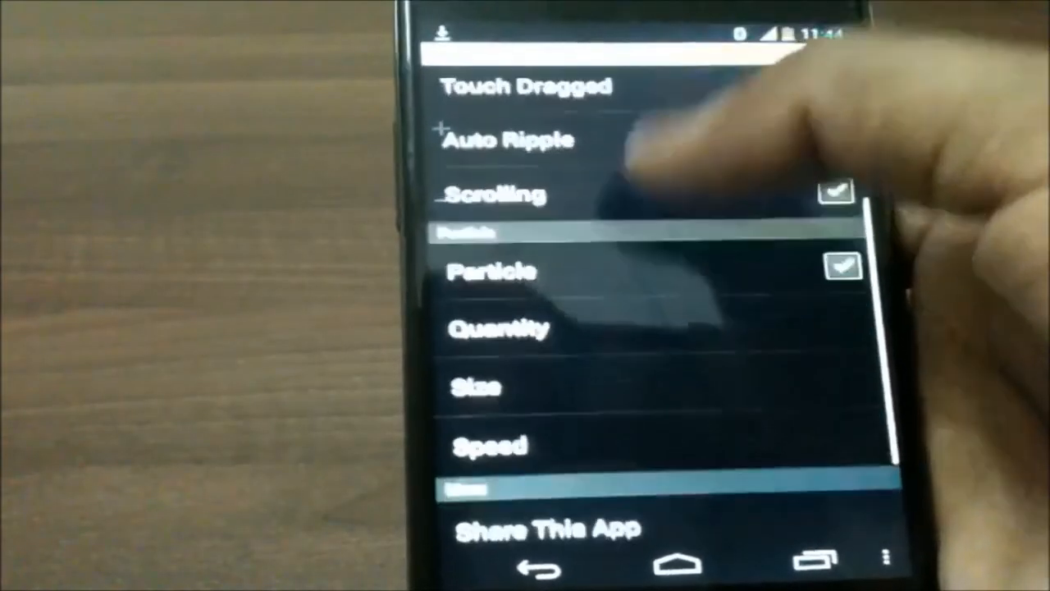
scroll("down", 3)
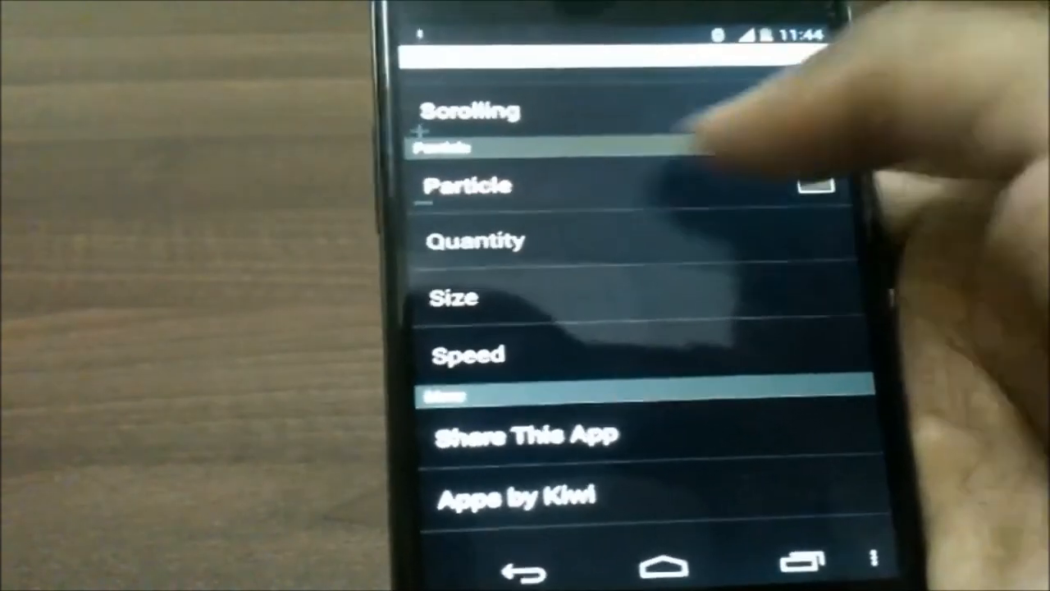
scroll("down", 3)
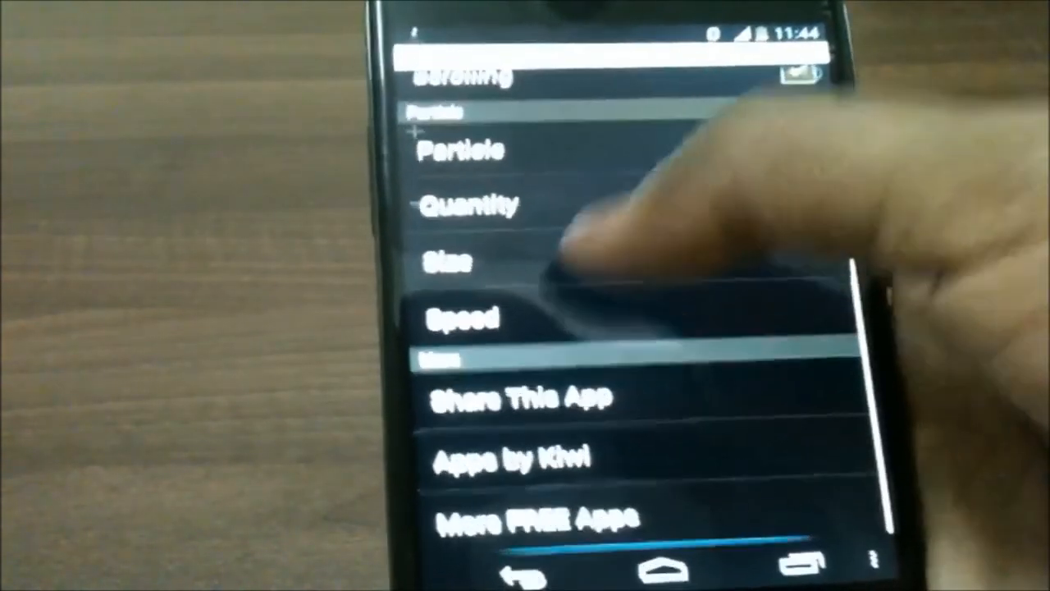
left_click(447, 260)
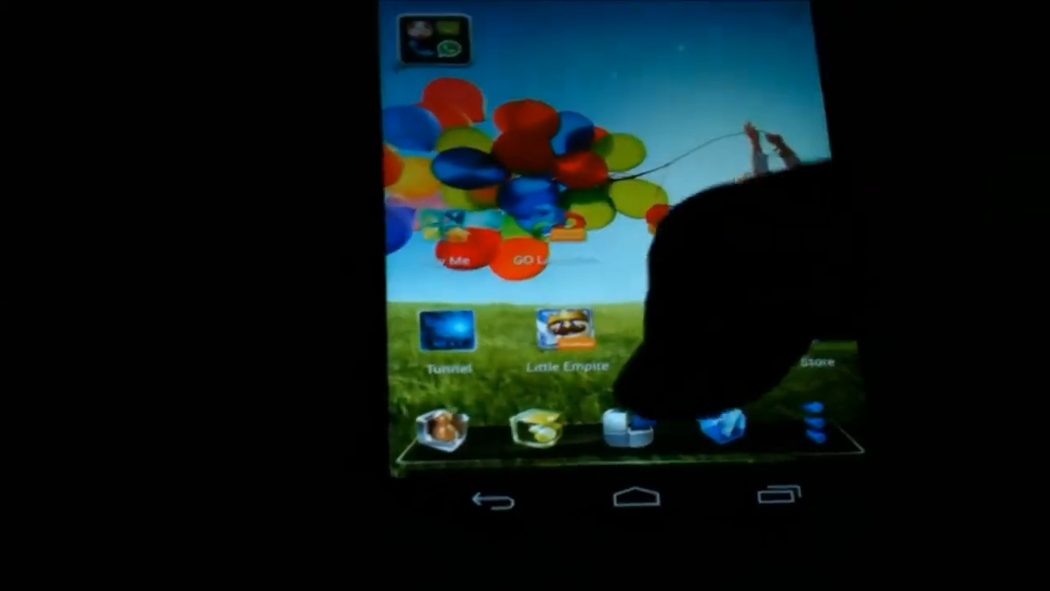
left_click(788, 426)
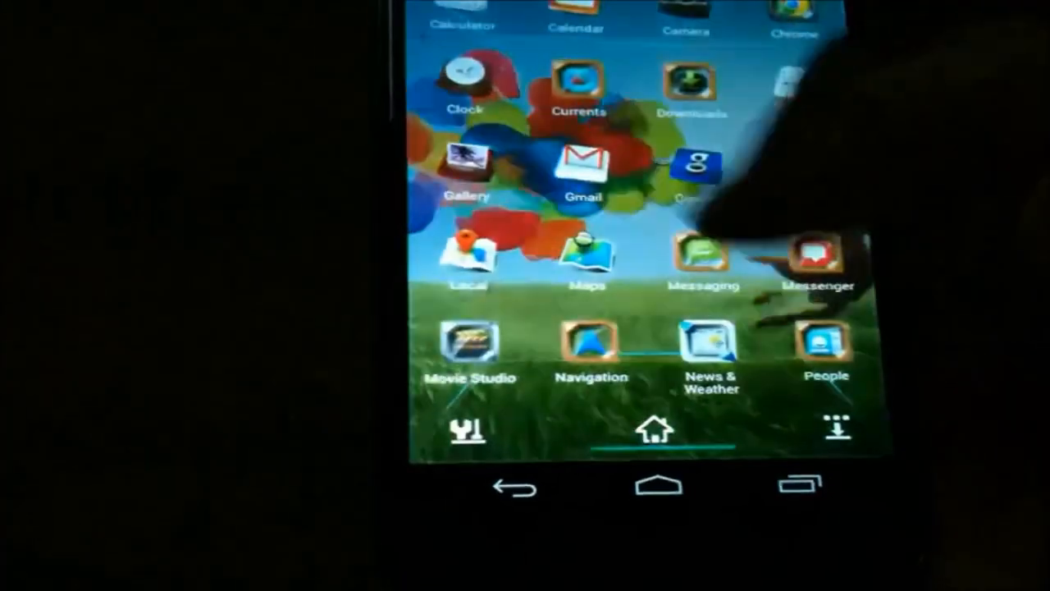